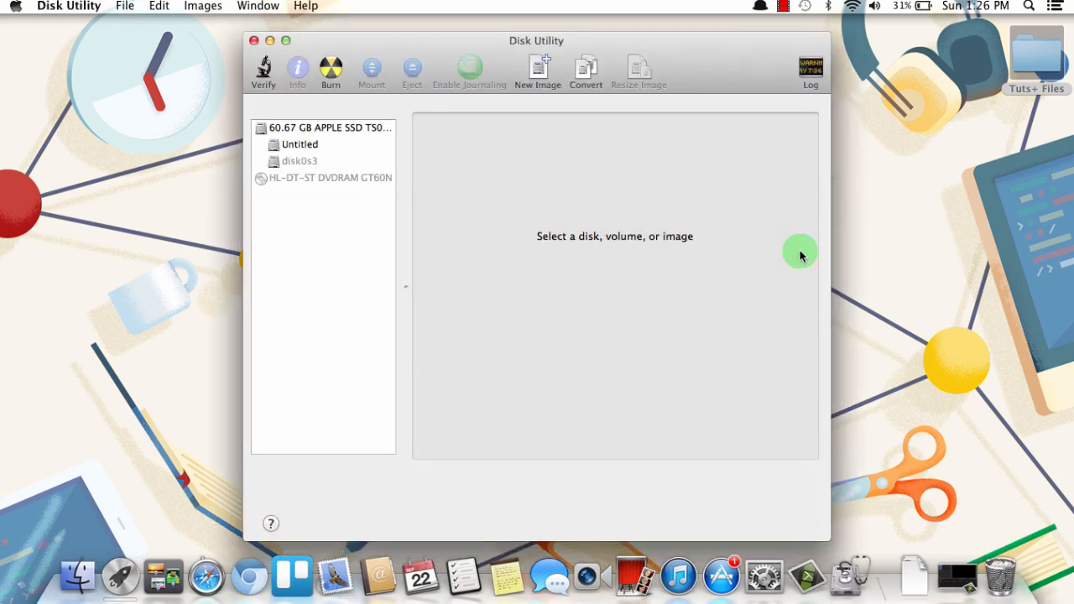
mouse_move(636, 228)
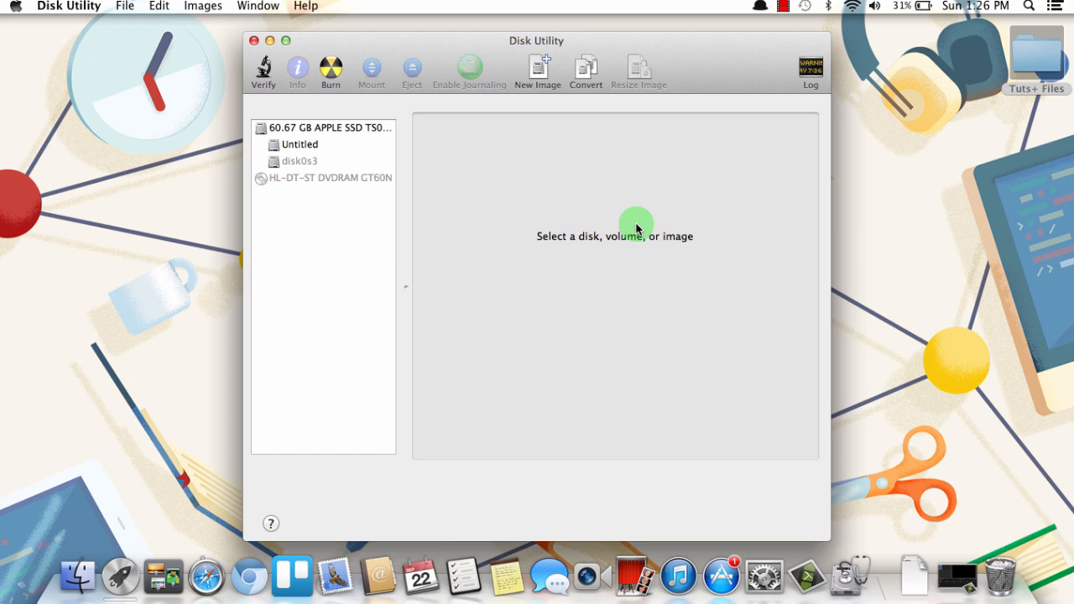
mouse_move(327, 207)
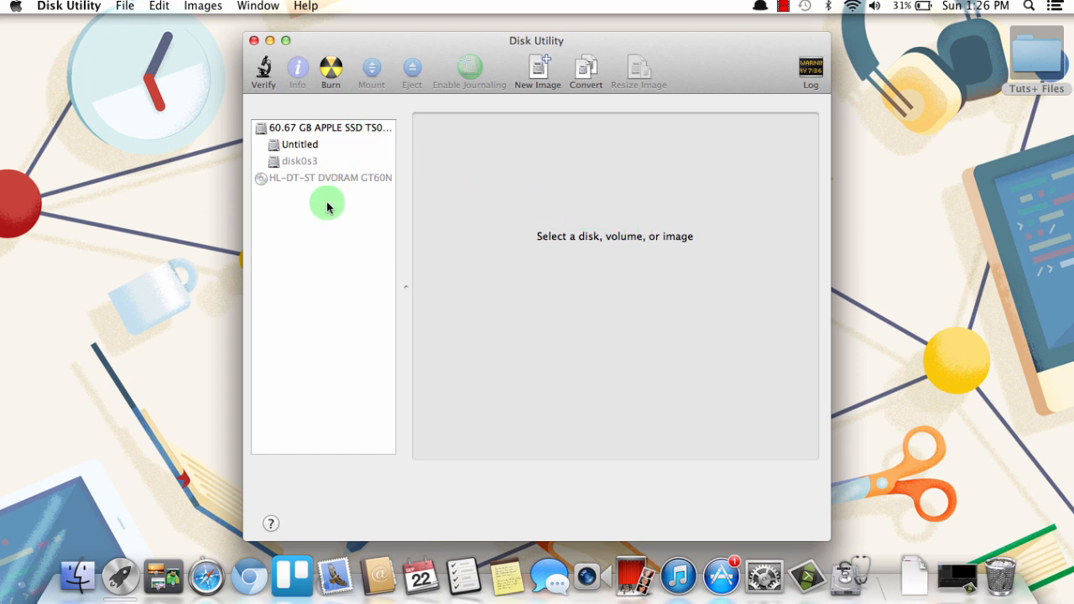
mouse_move(305, 189)
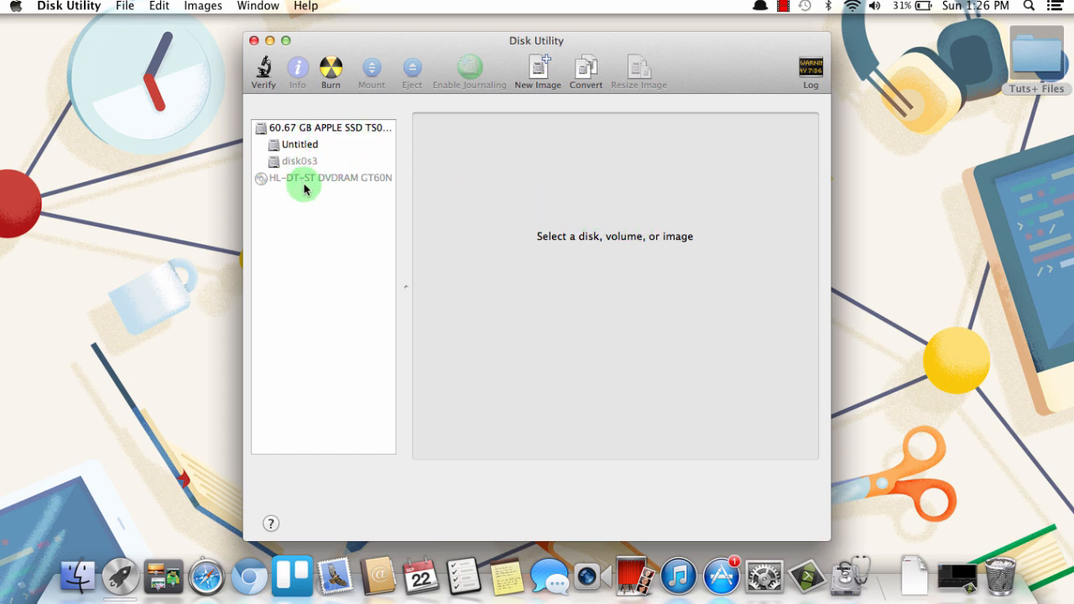
- Drag Firefox 24.0.dmg from the Tuts+ Files folder into Disk Utility's sidebar
click(332, 177)
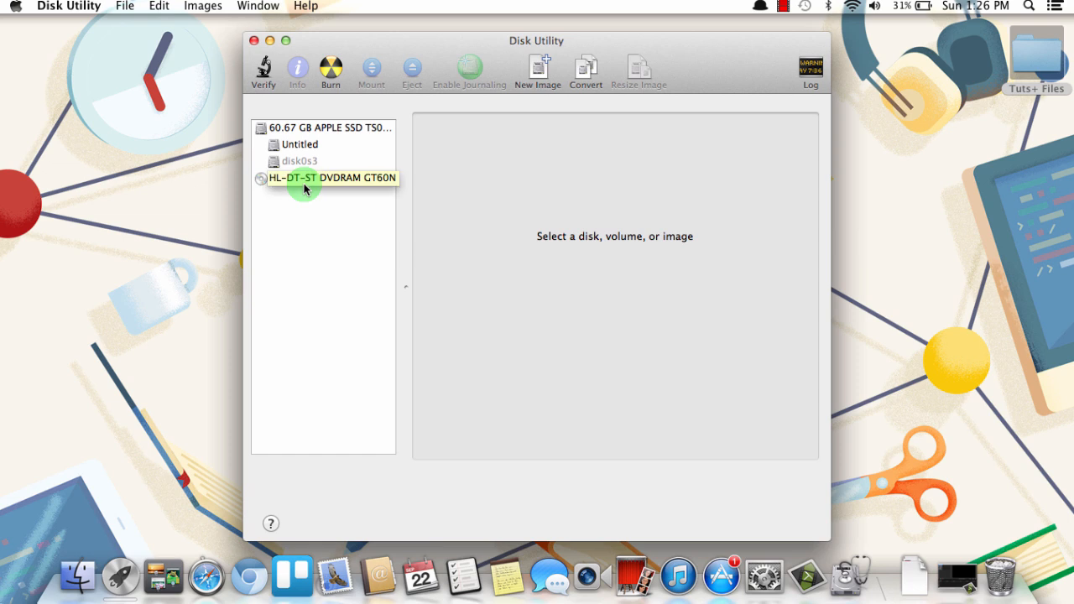
mouse_move(327, 177)
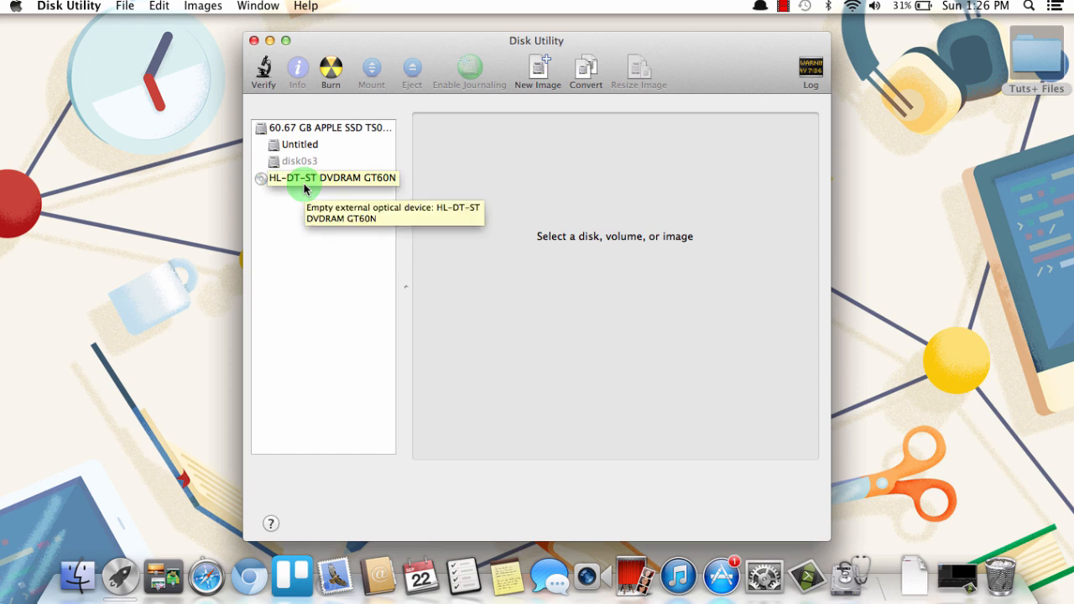
mouse_move(334, 252)
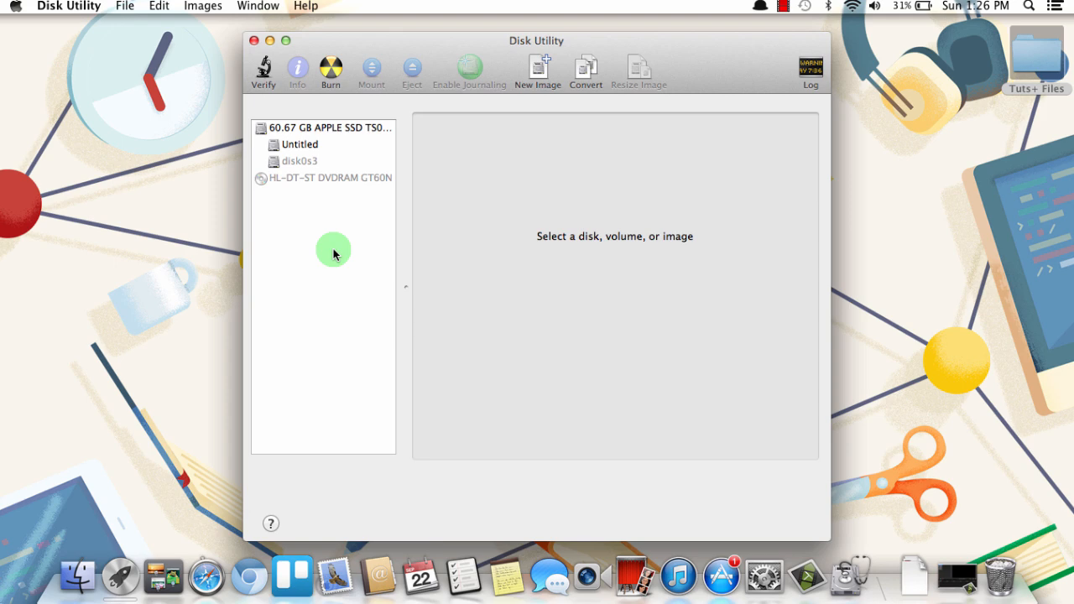
mouse_move(592, 223)
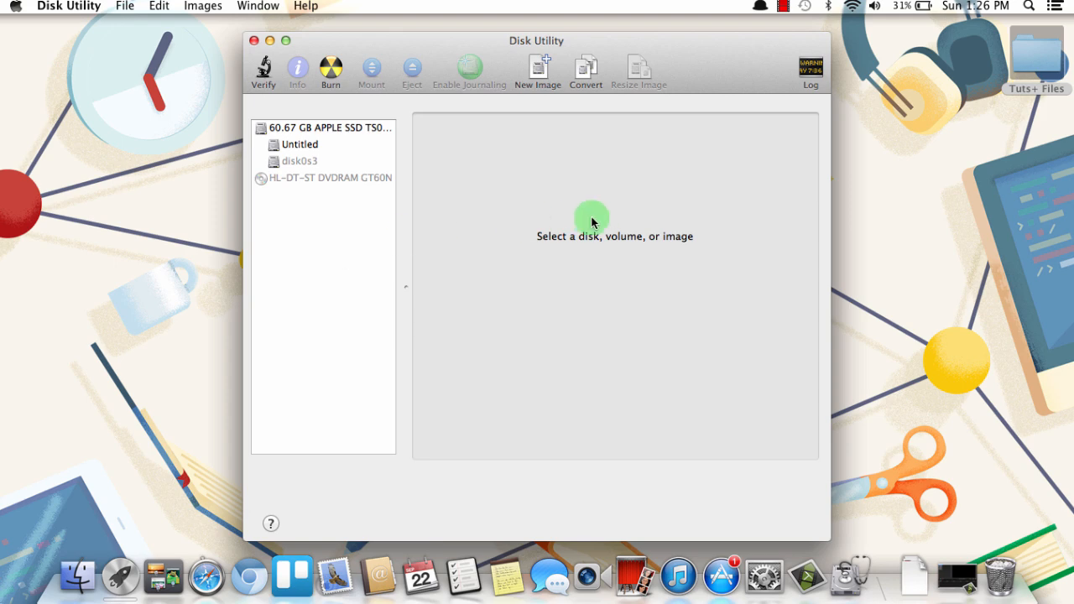
double_click(1036, 54)
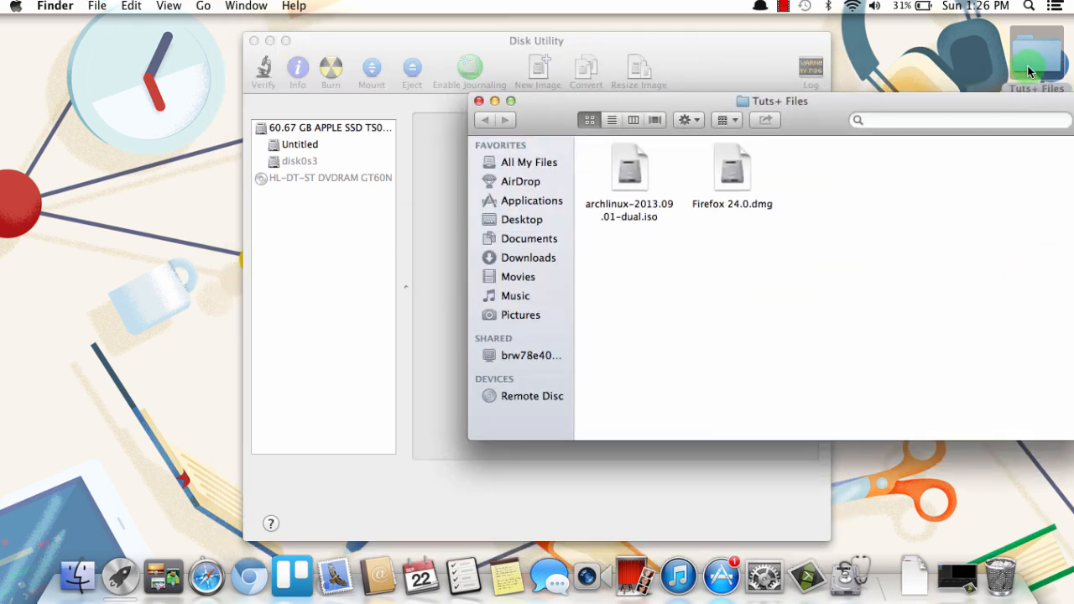
click(731, 167)
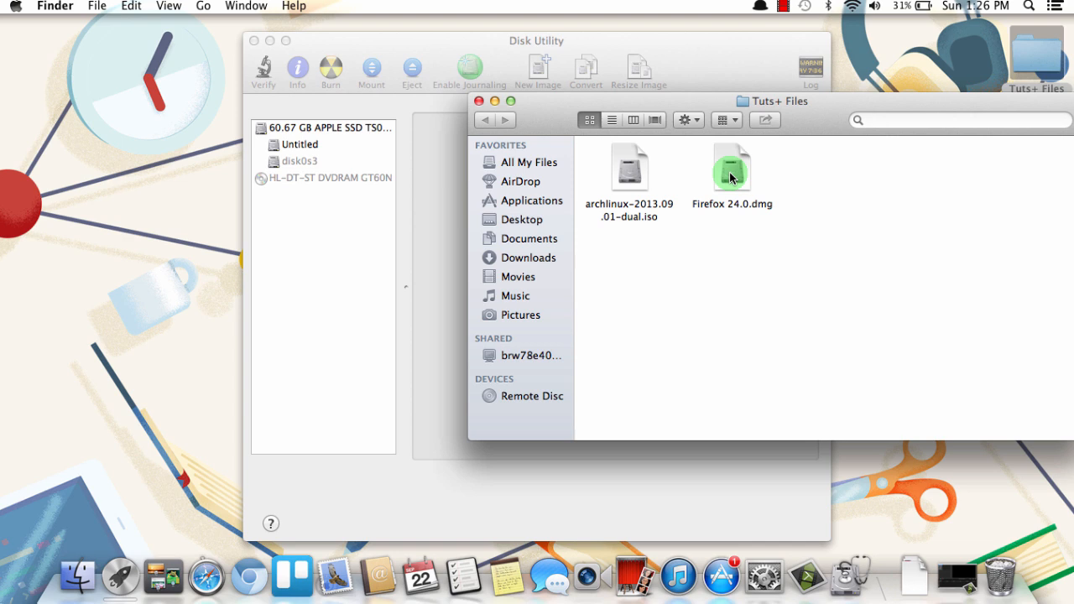
click(732, 166)
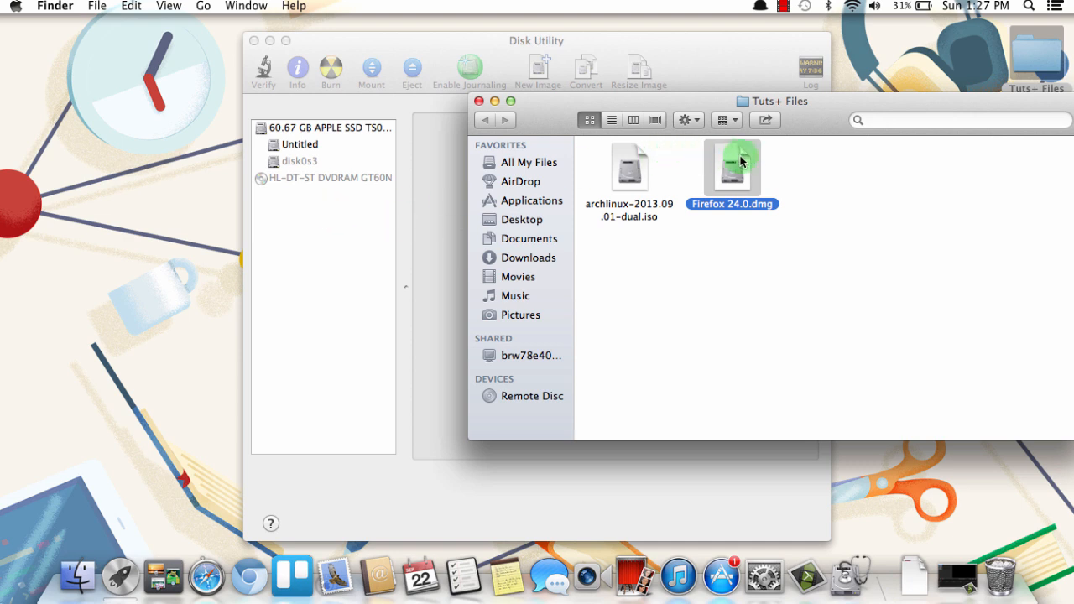
drag(732, 164, 536, 172)
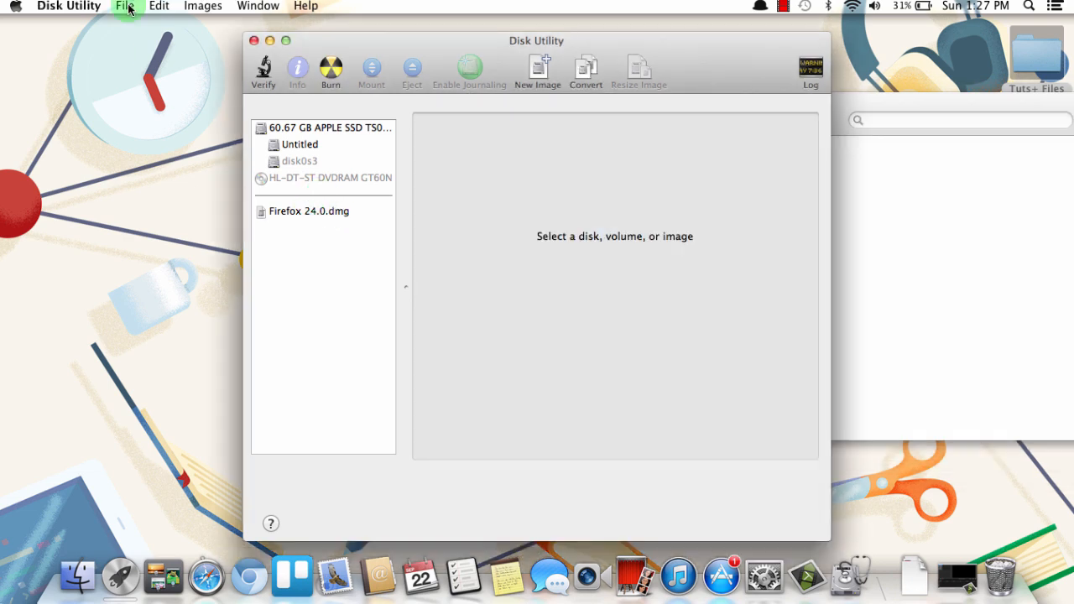
click(125, 6)
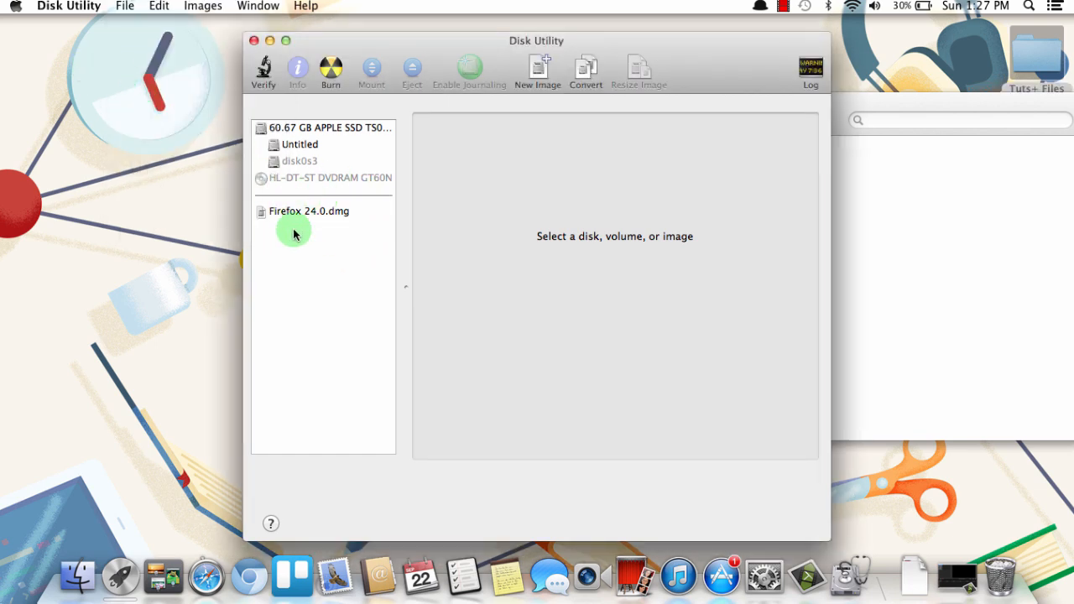
mouse_move(317, 214)
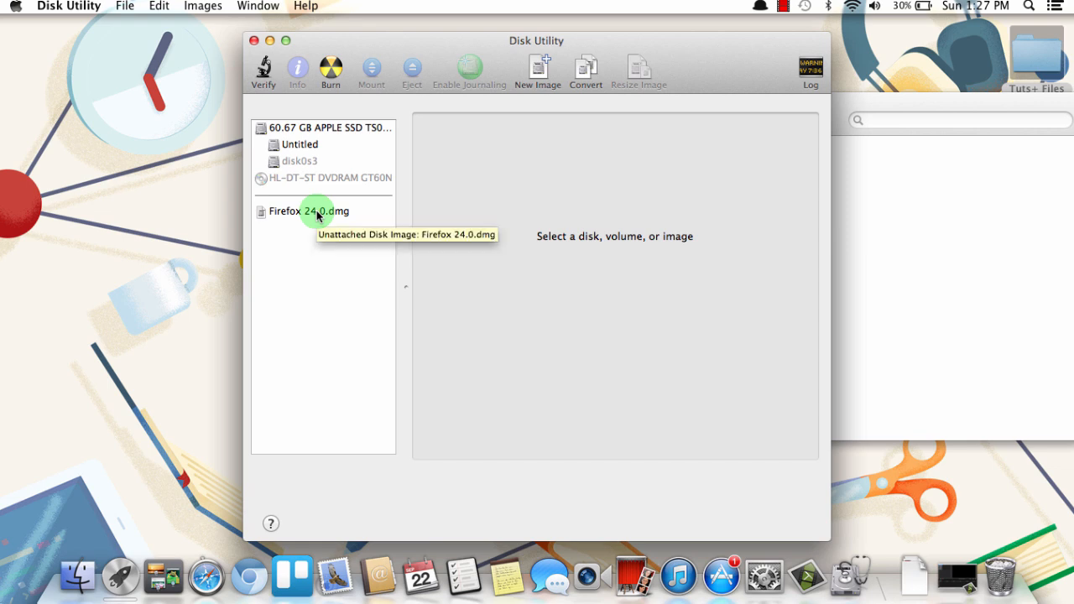
- Select Firefox 24.0.dmg, start a disc burn, then cancel it
click(308, 211)
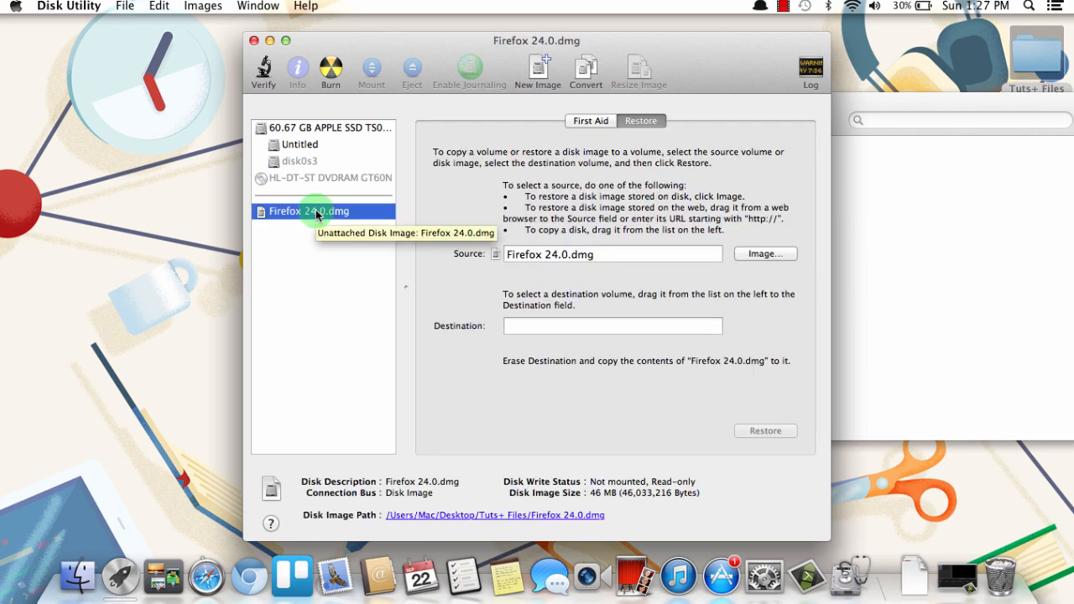
mouse_move(329, 71)
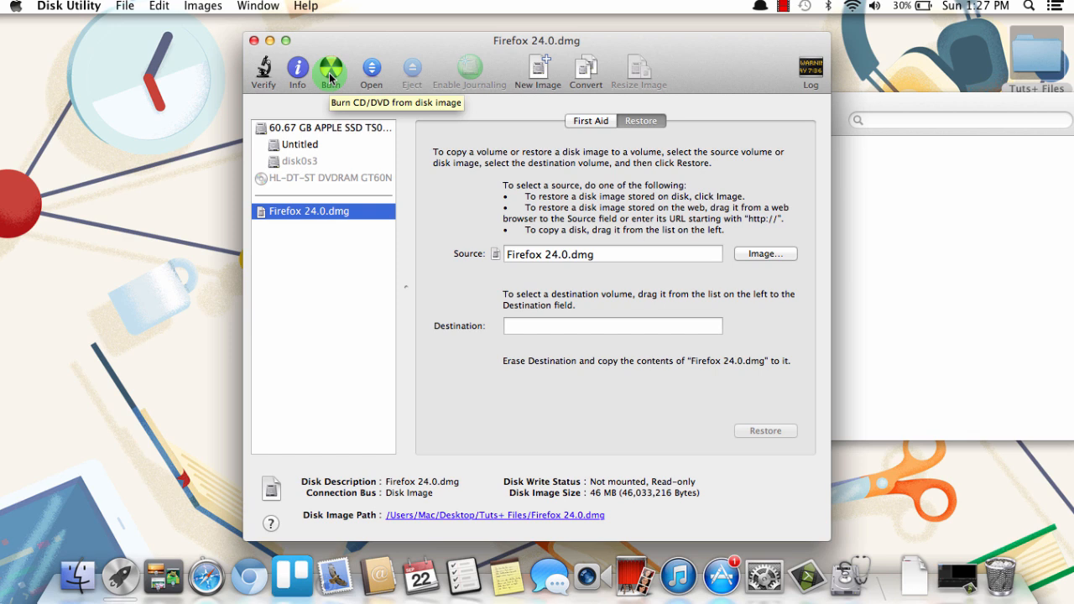
click(330, 70)
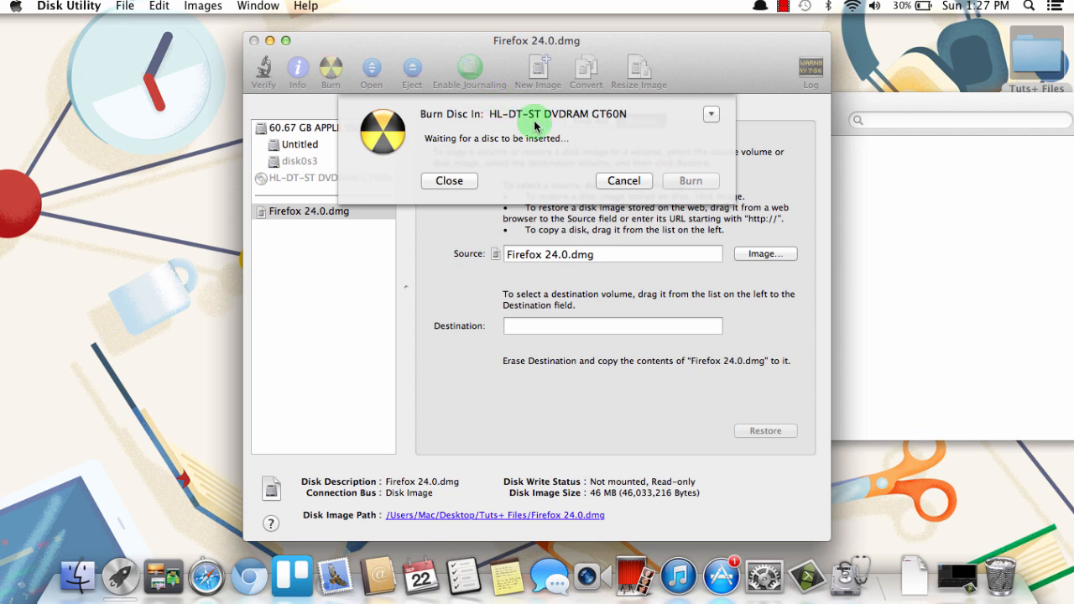
mouse_move(663, 143)
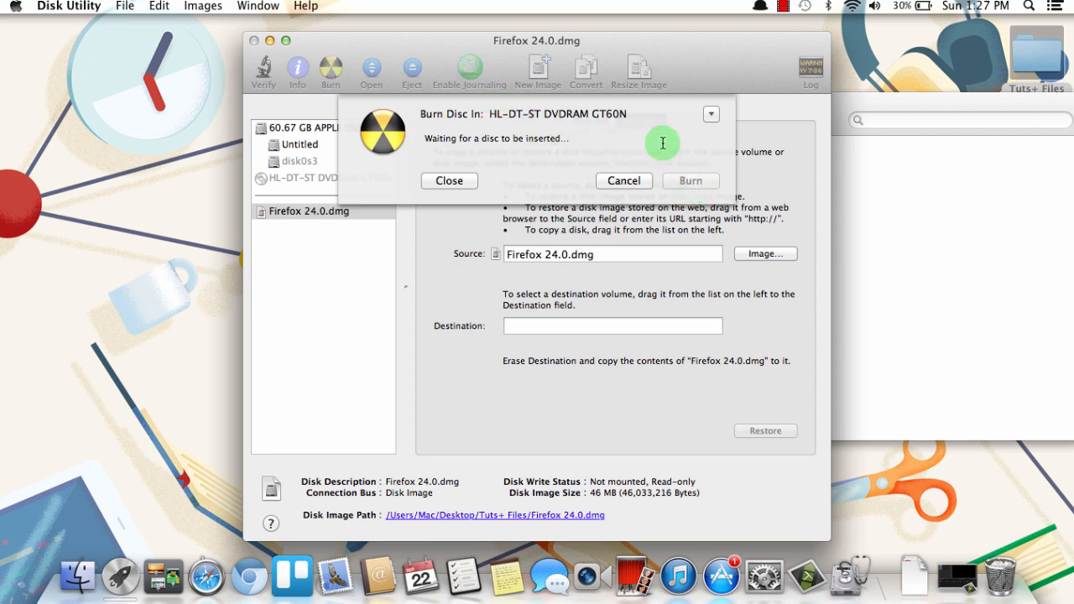
mouse_move(617, 75)
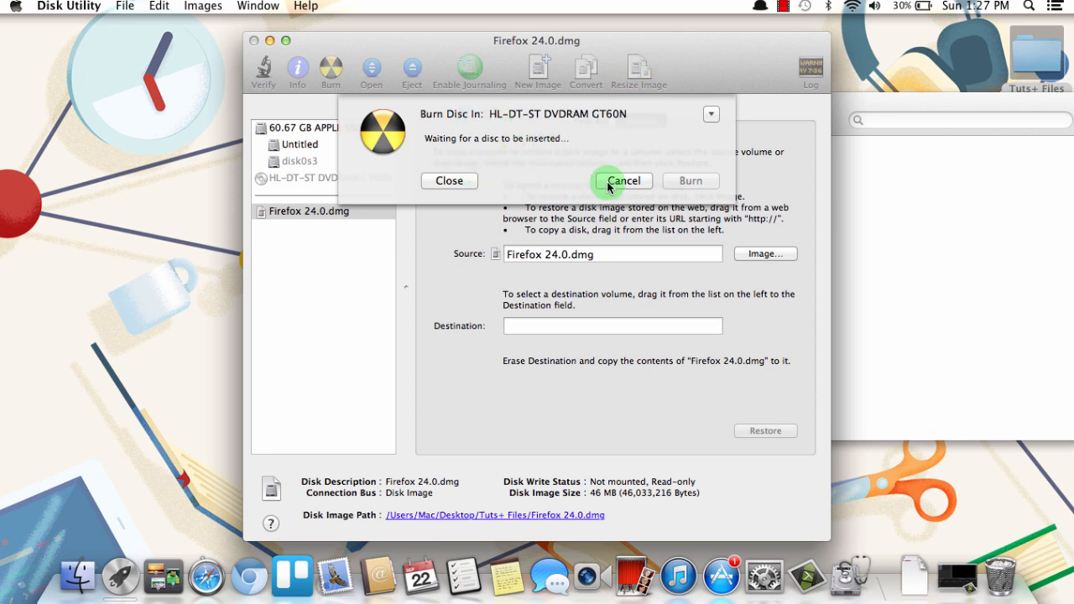
click(623, 180)
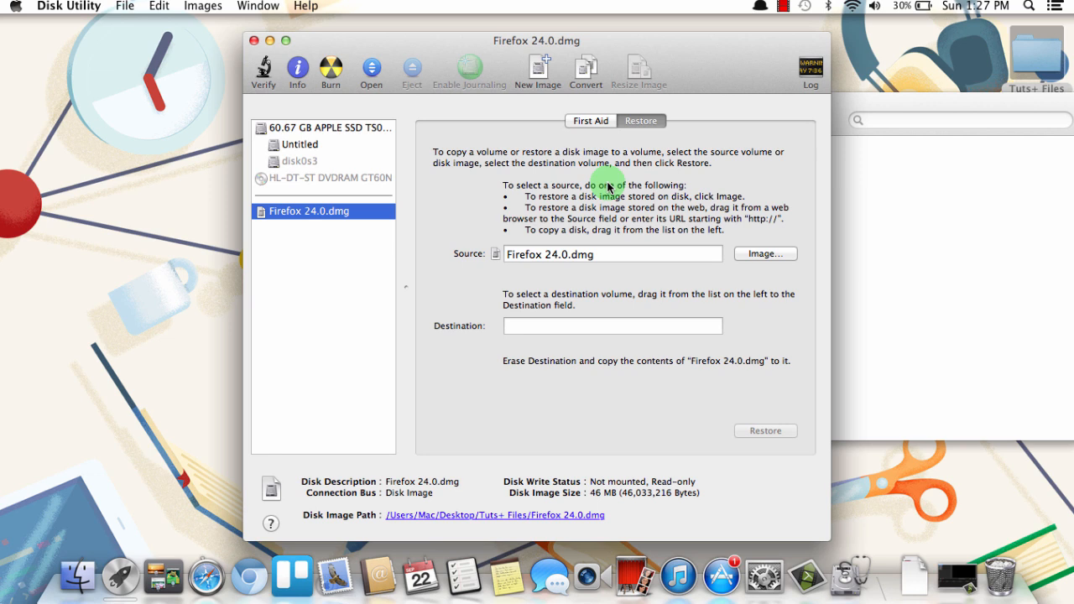
mouse_move(903, 177)
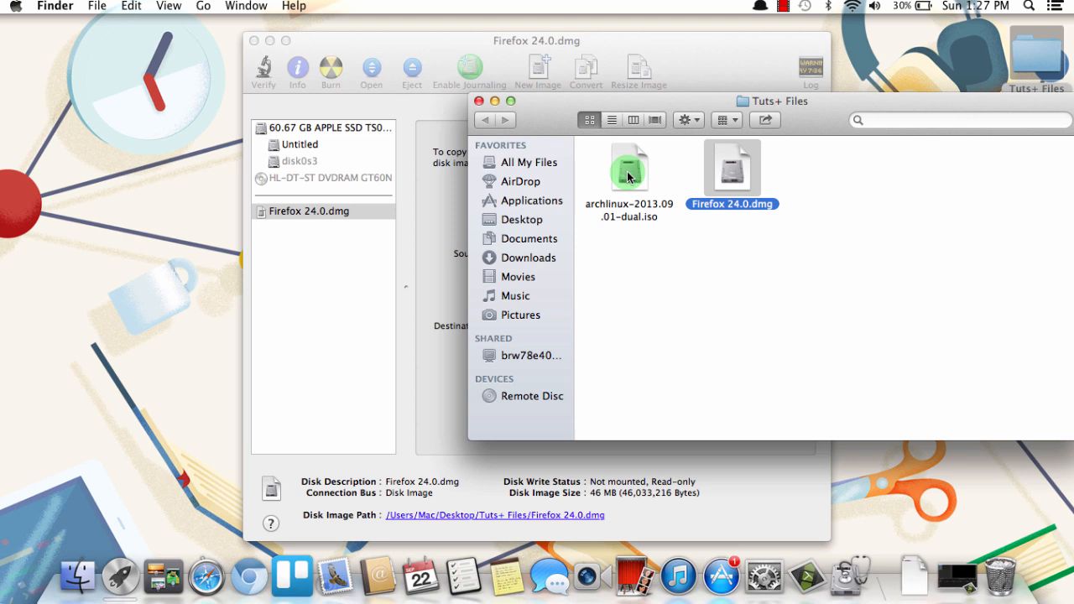
- Select archlinux-2013.09.01-dual.iso in the Tuts+ Files Finder window
click(629, 168)
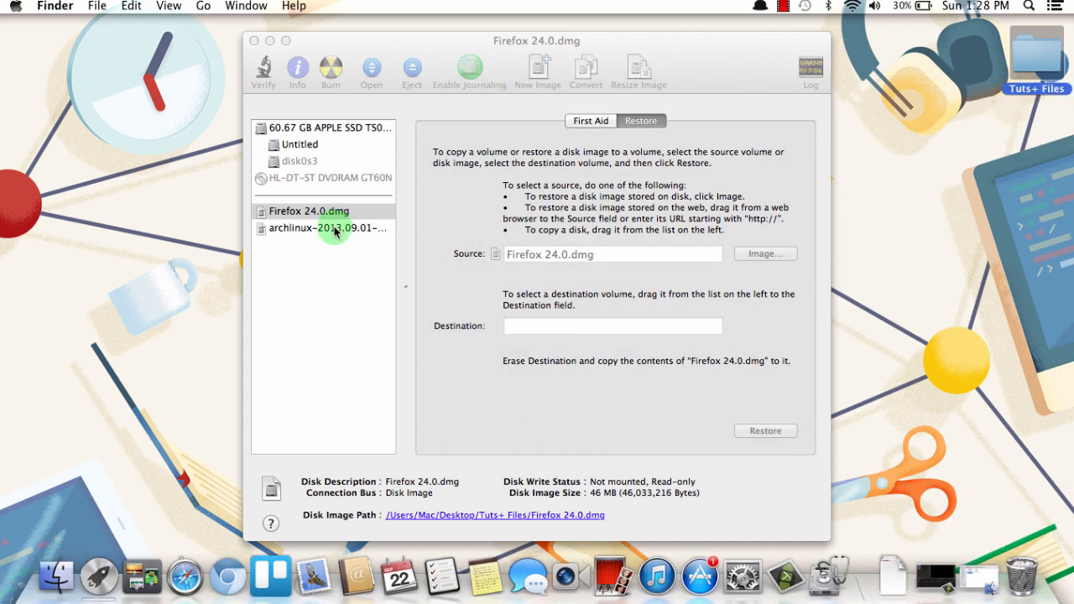
- Select the 550.5 MB archlinux ISO, start burning it, then cancel the burn
click(327, 228)
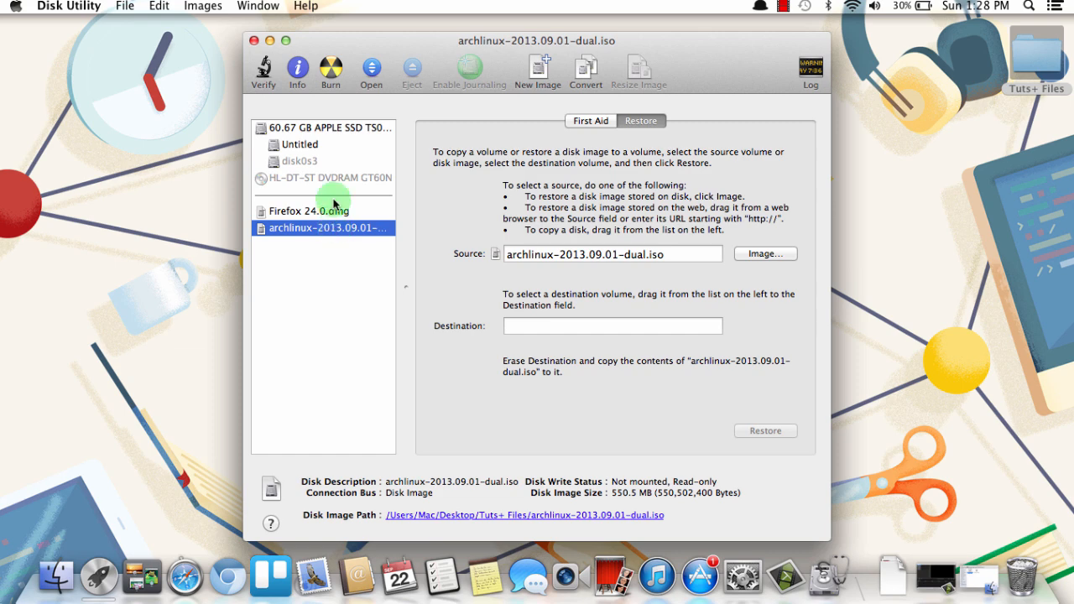
click(330, 70)
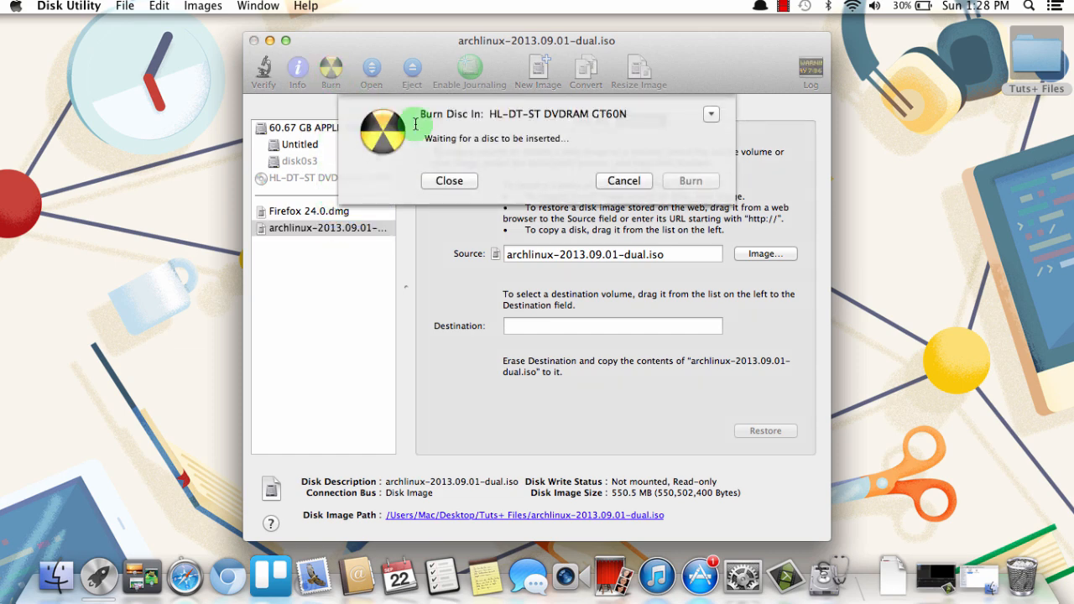
mouse_move(687, 159)
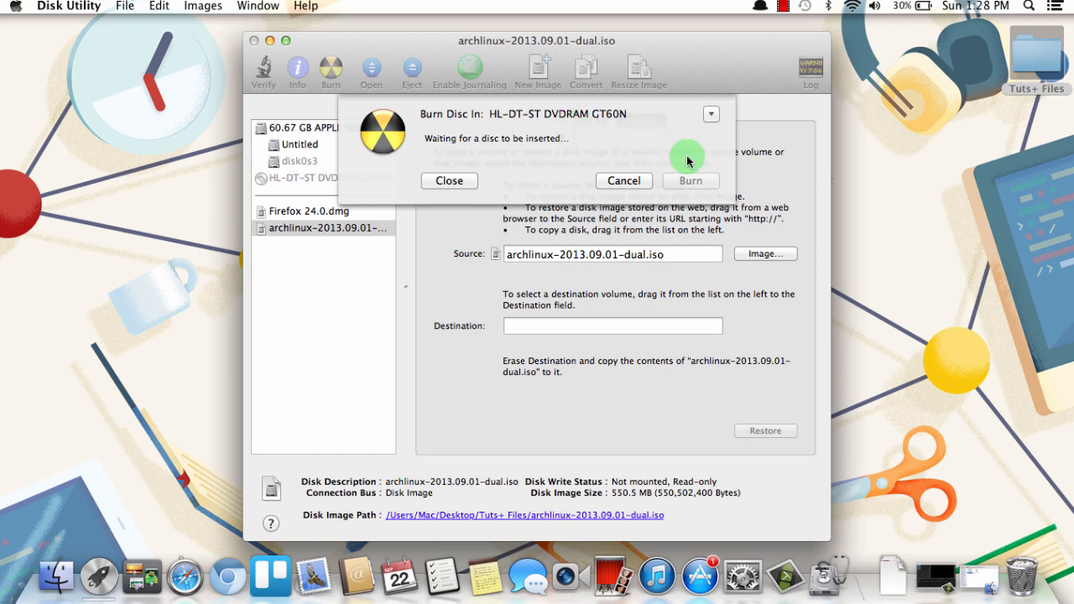
mouse_move(658, 134)
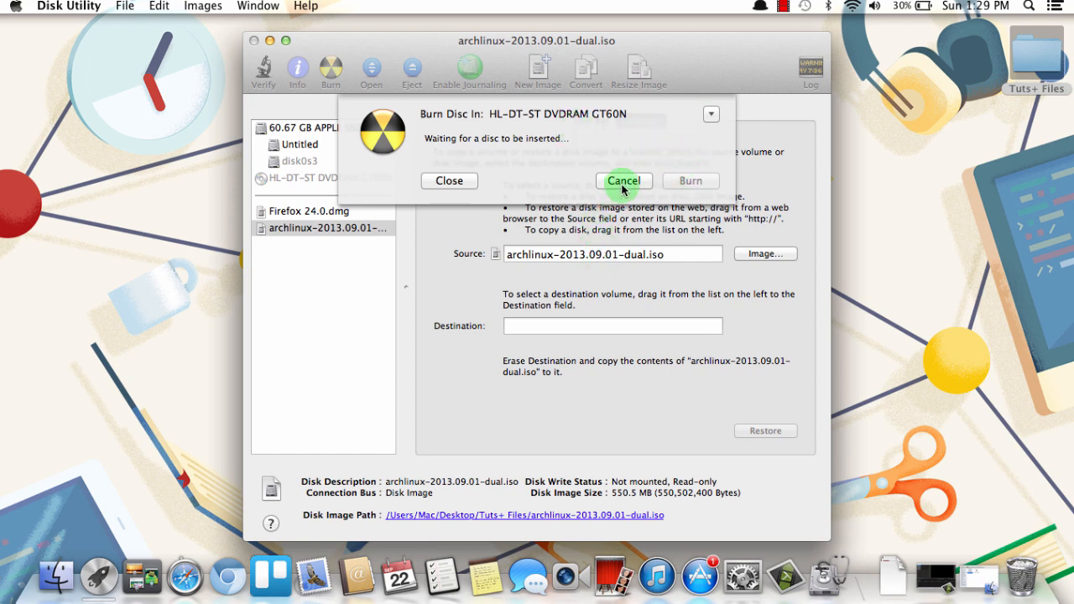
click(624, 180)
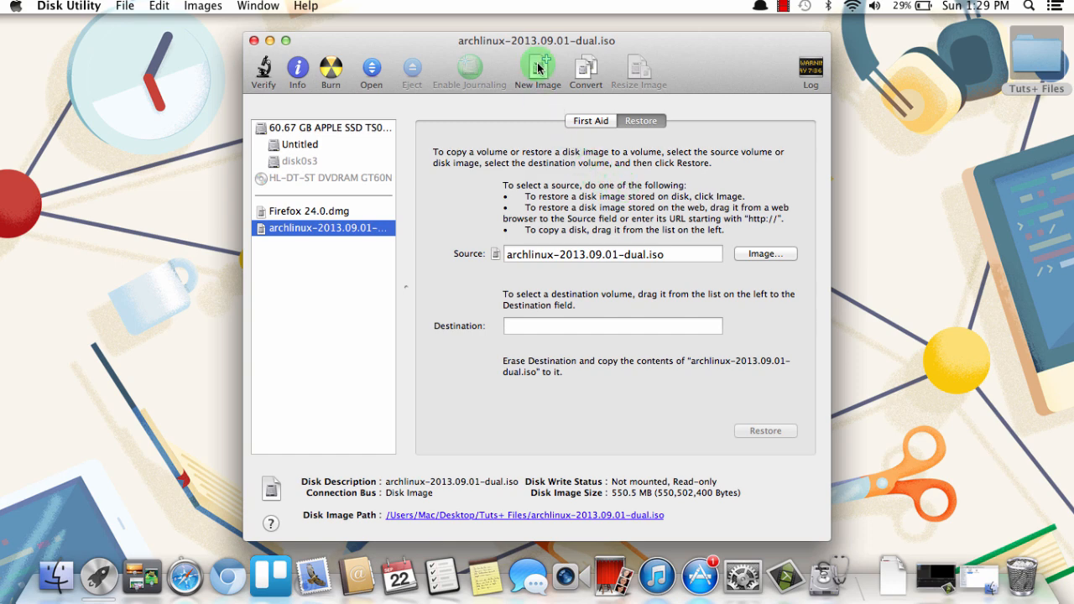
- Create a 663 MB (CD-ROM 80 min) image named Favorite Apps on the Desktop
click(537, 67)
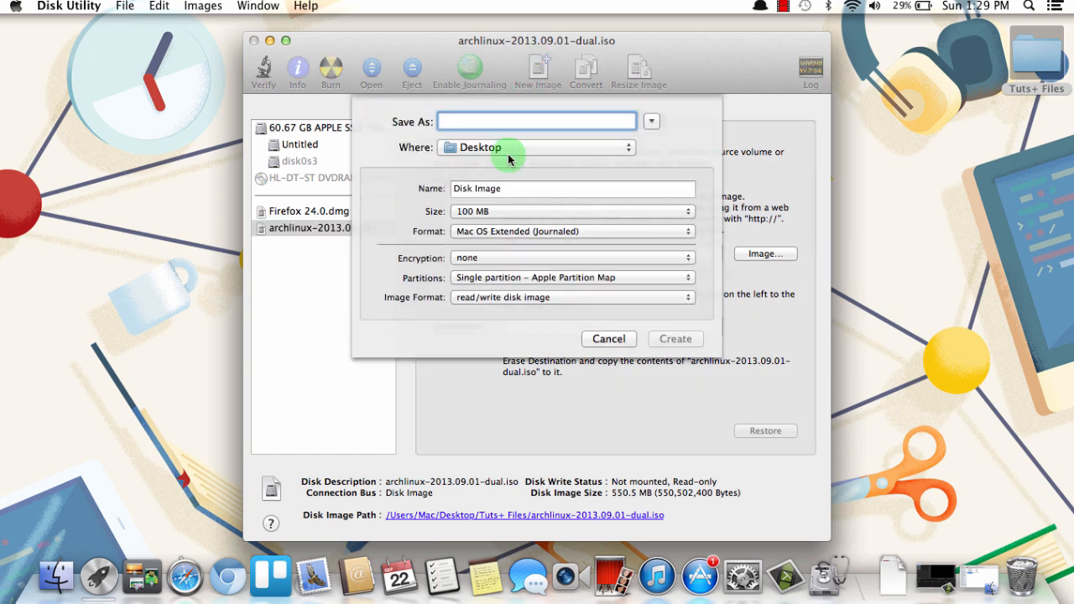
text(Favorite Apps)
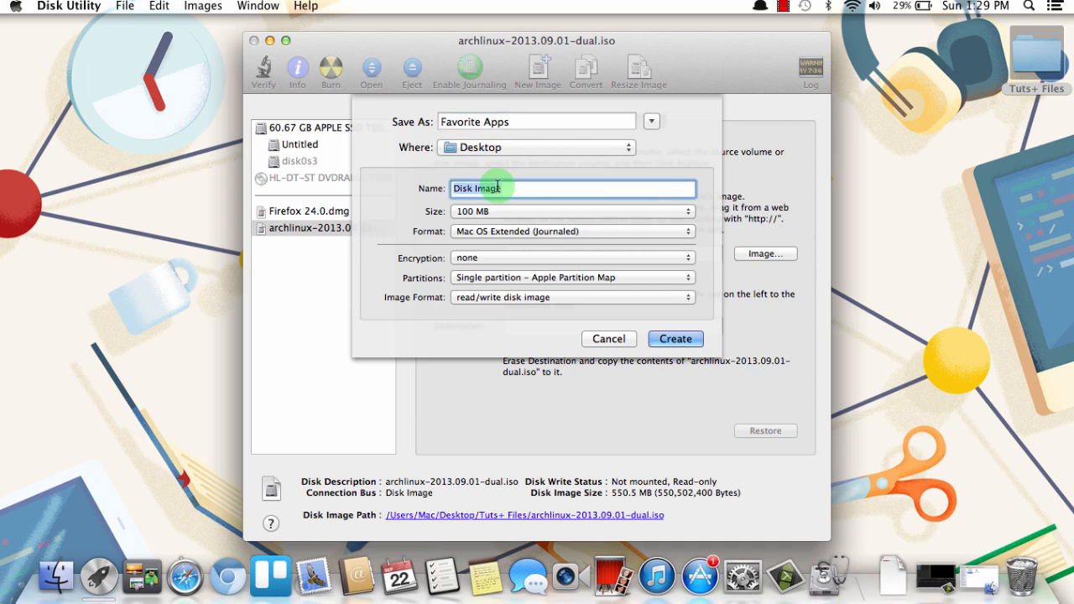
text(Favorite Apps)
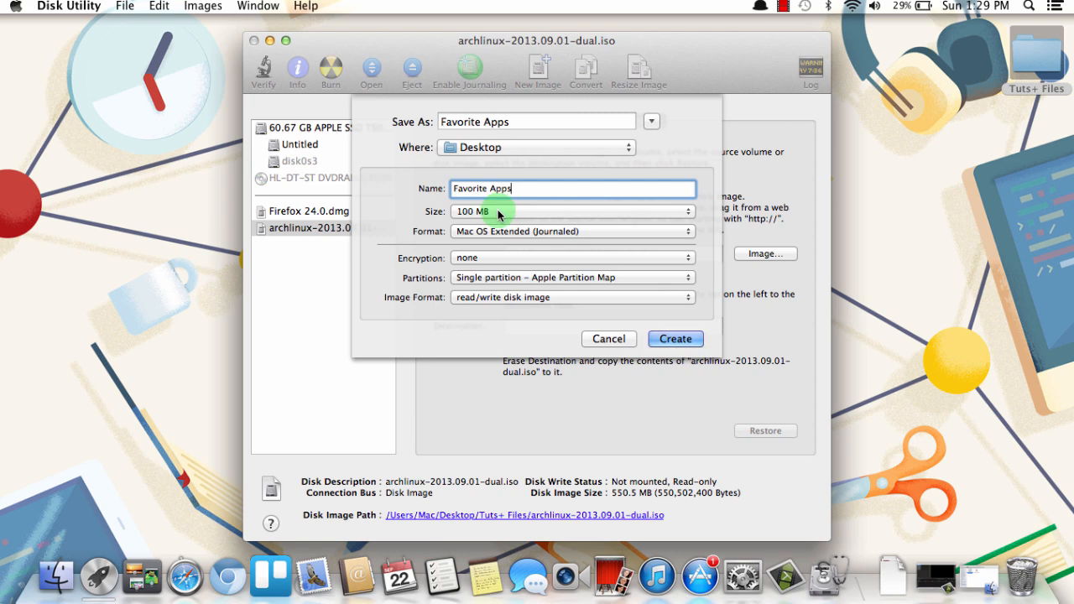
click(573, 210)
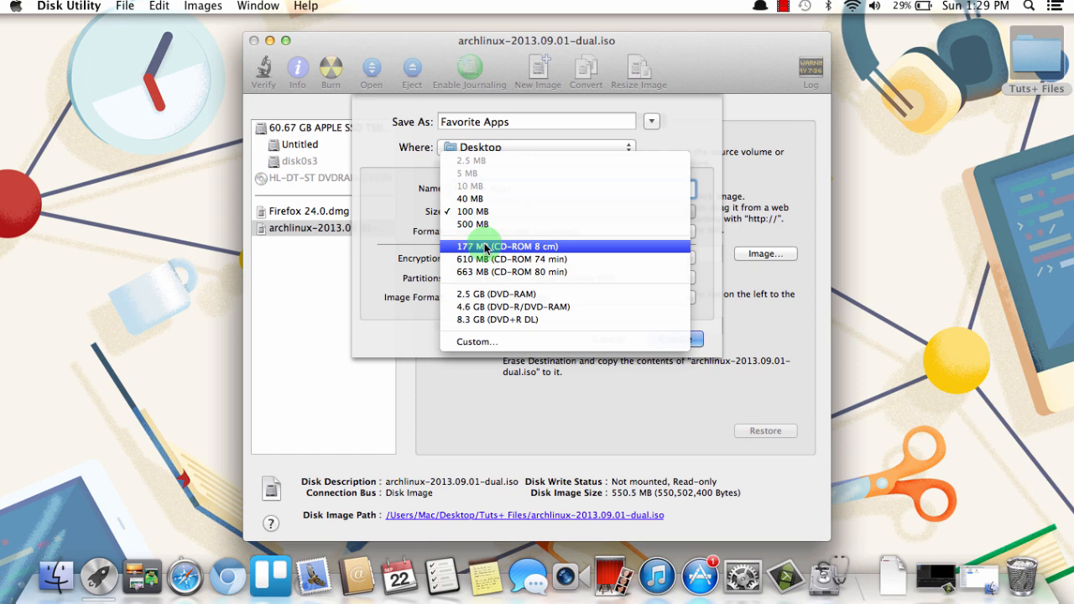
mouse_move(487, 319)
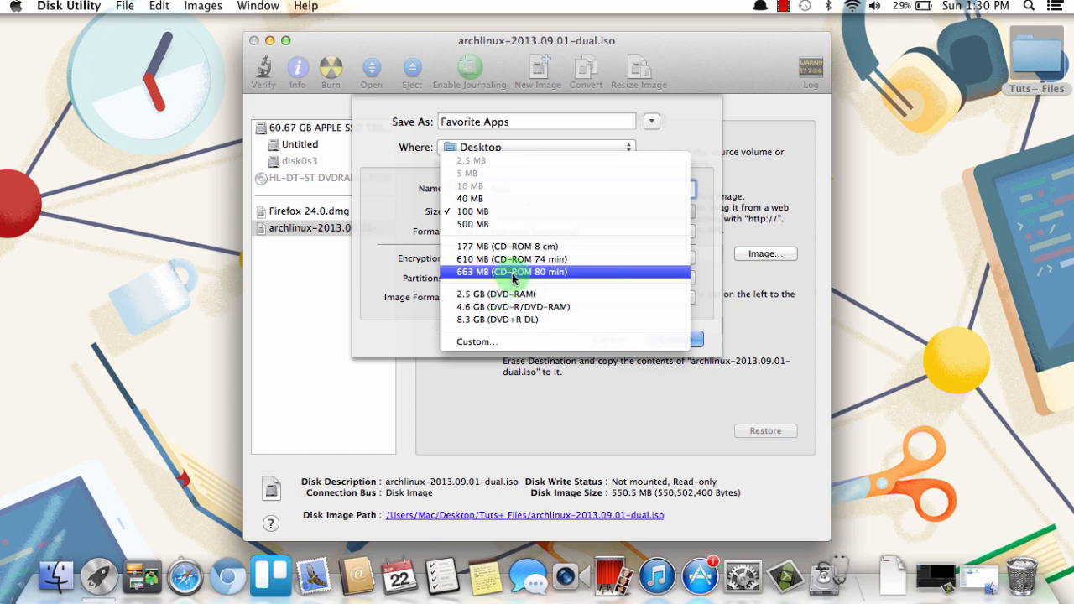
click(511, 271)
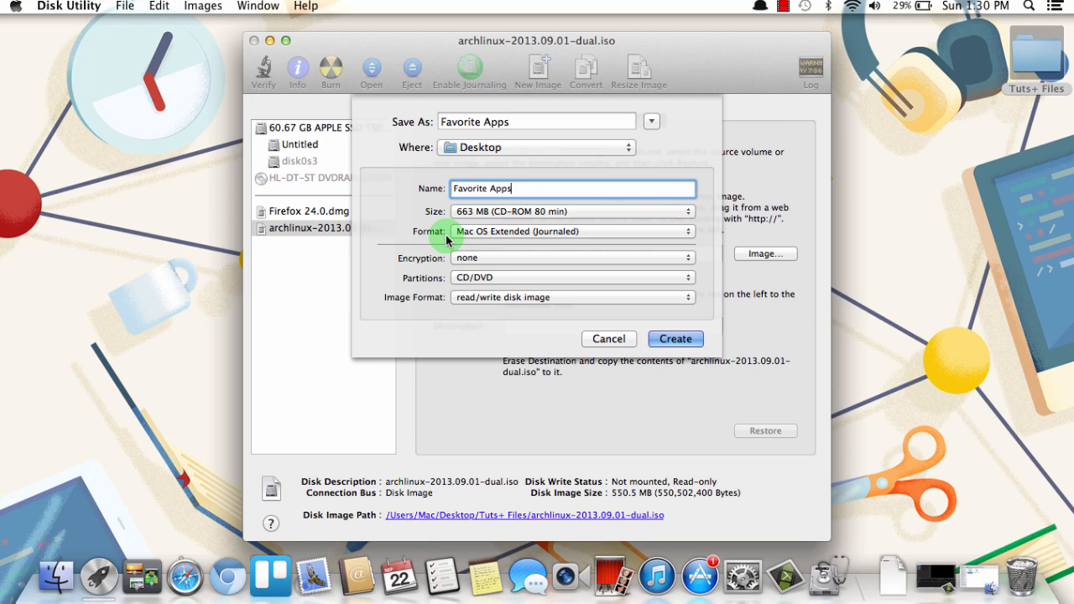
mouse_move(495, 234)
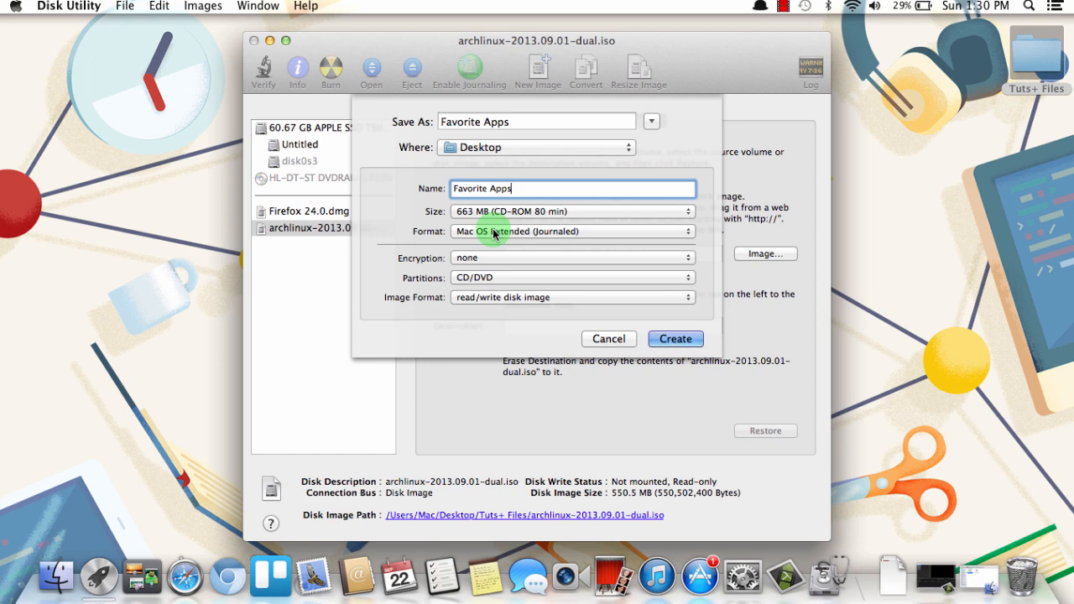
click(573, 231)
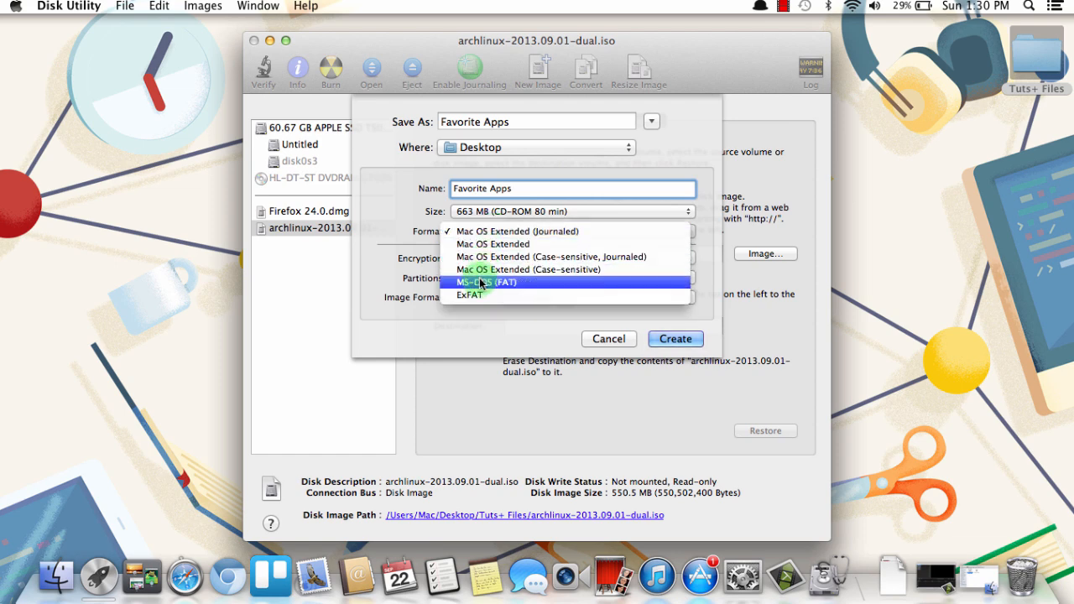
mouse_move(458, 286)
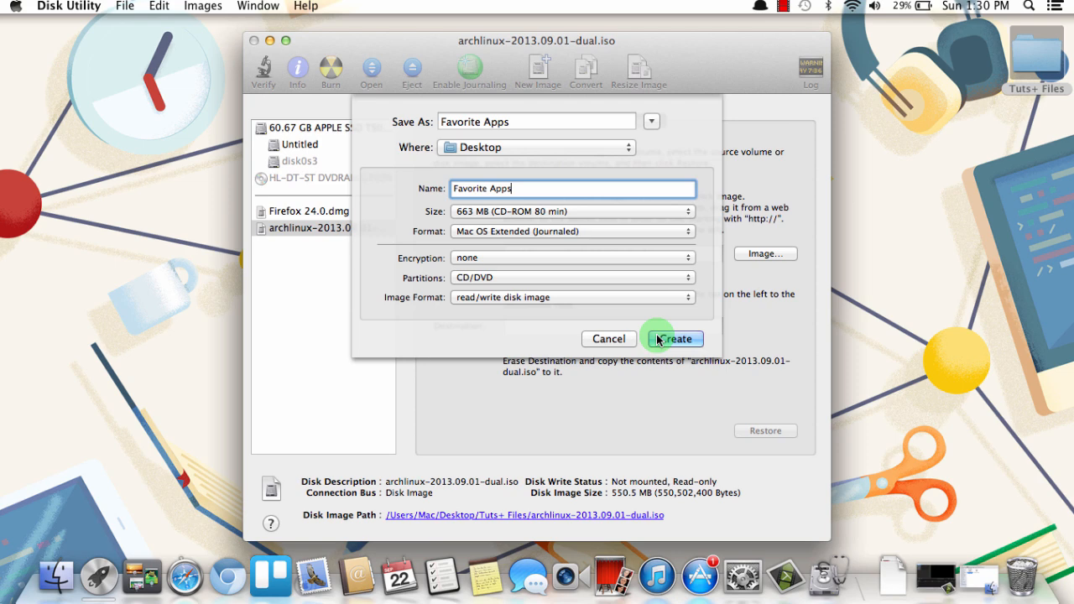
click(672, 338)
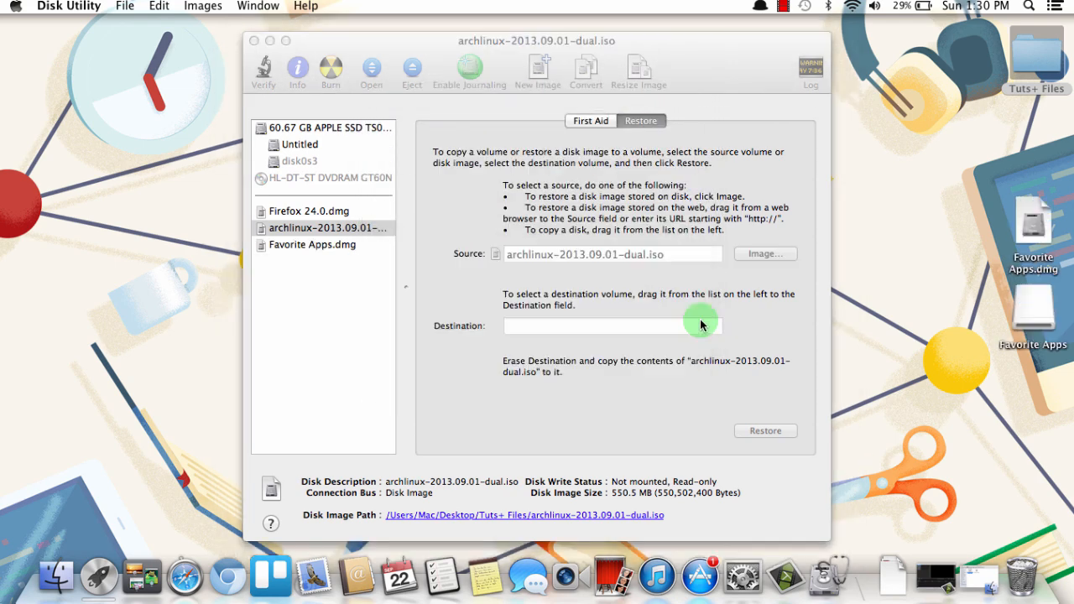
- Double-click the Favorite Apps volume icon on the desktop to open it
click(327, 227)
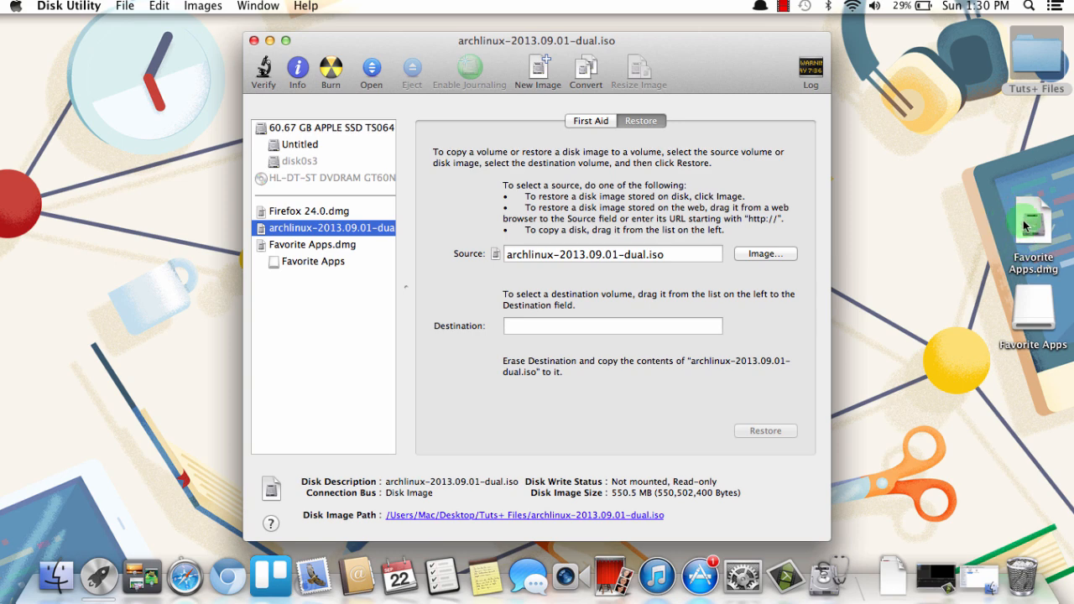
mouse_move(999, 309)
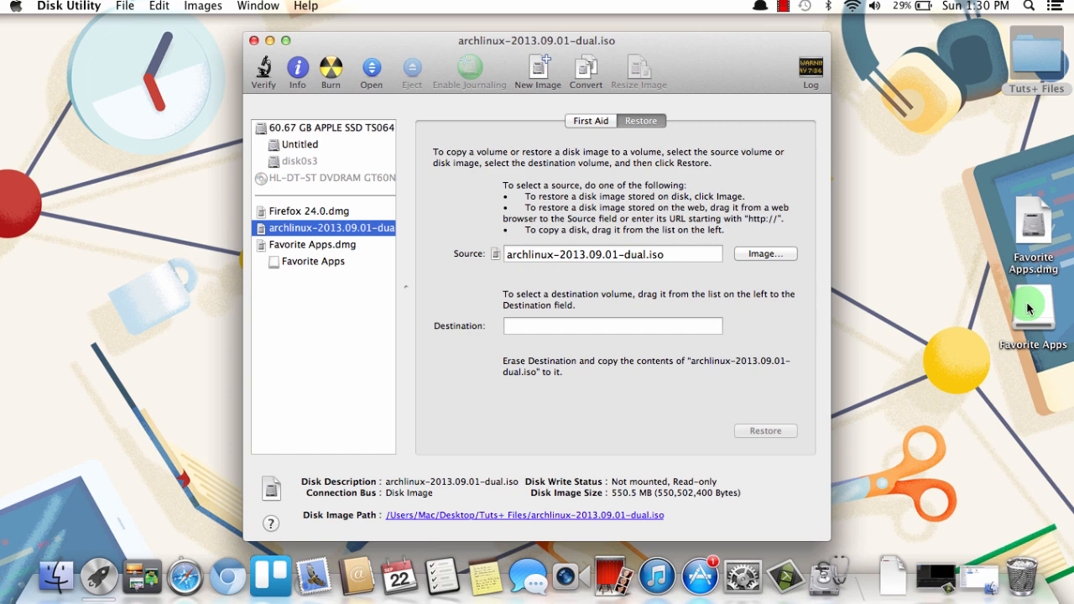
double_click(1033, 306)
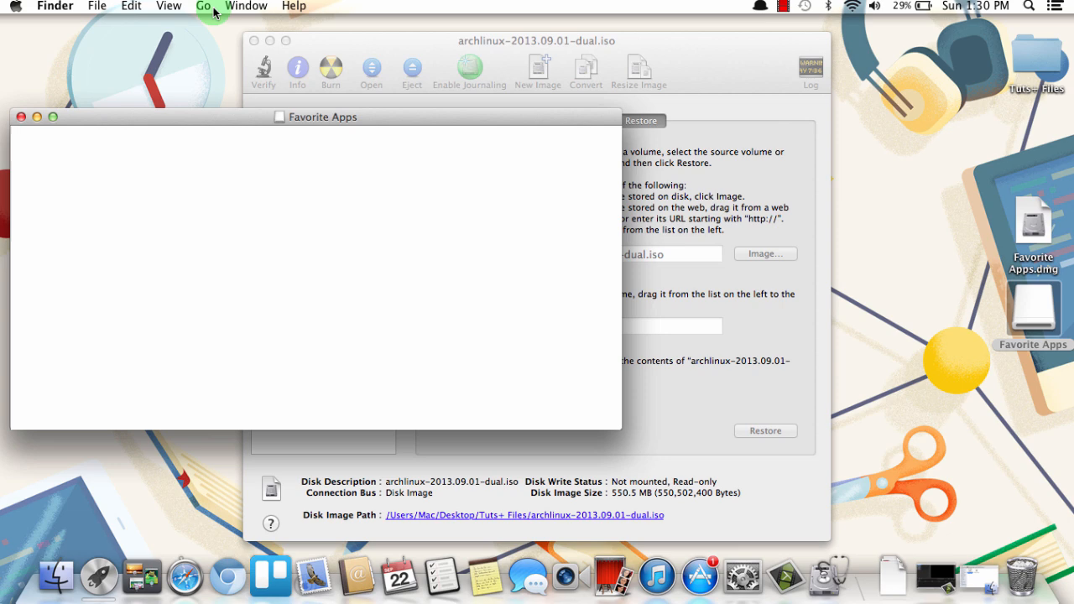
- Drag Caffeine, Calculator, Calendar, Chess, Chromecast and Chromium from Applications into Favorite Apps
click(202, 6)
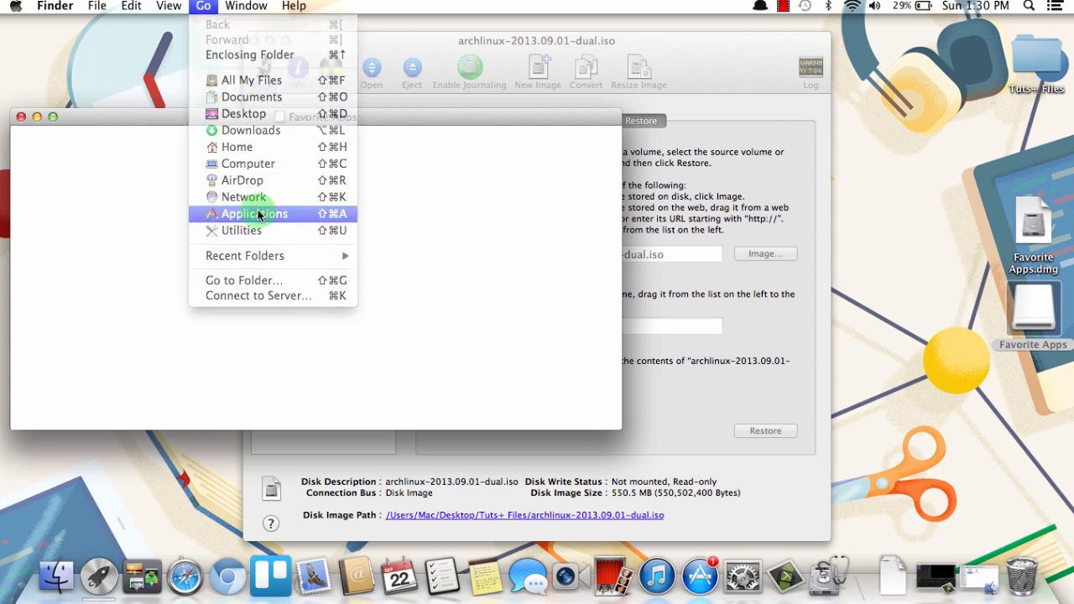
click(253, 213)
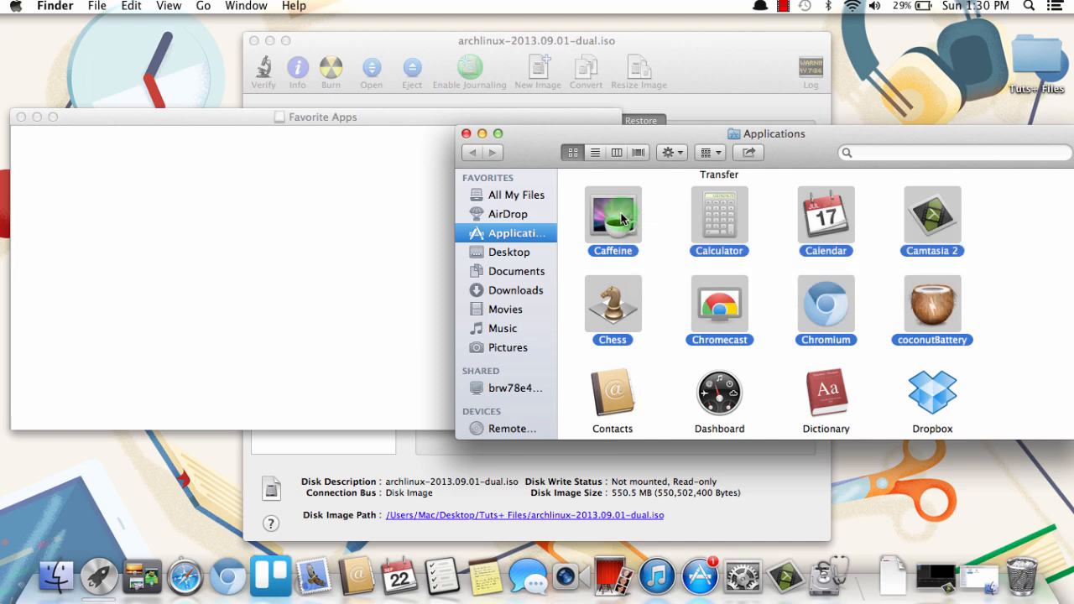
drag(613, 214, 217, 201)
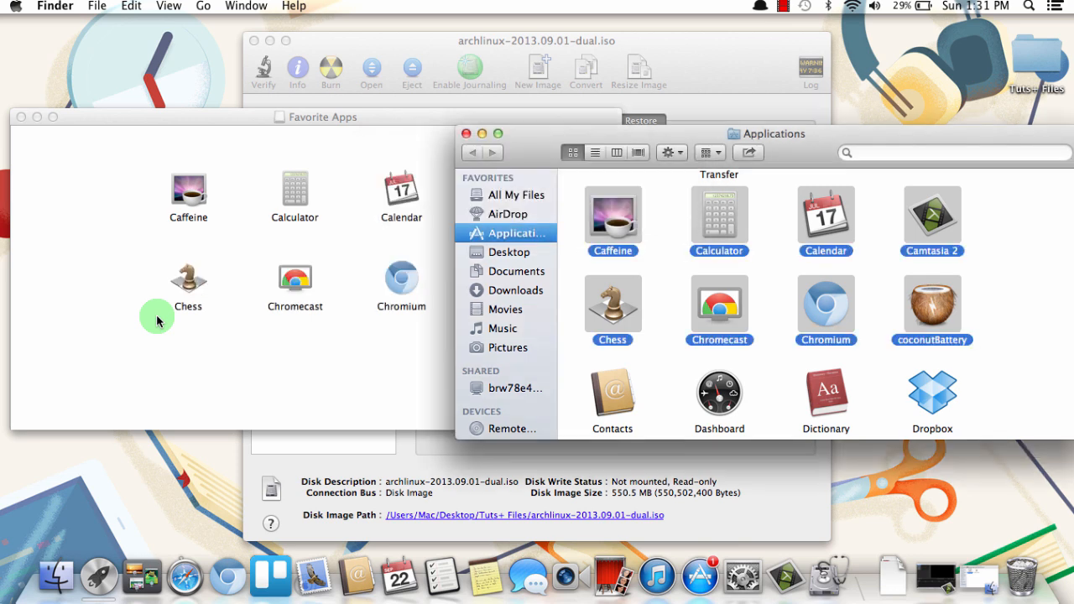
mouse_move(33, 158)
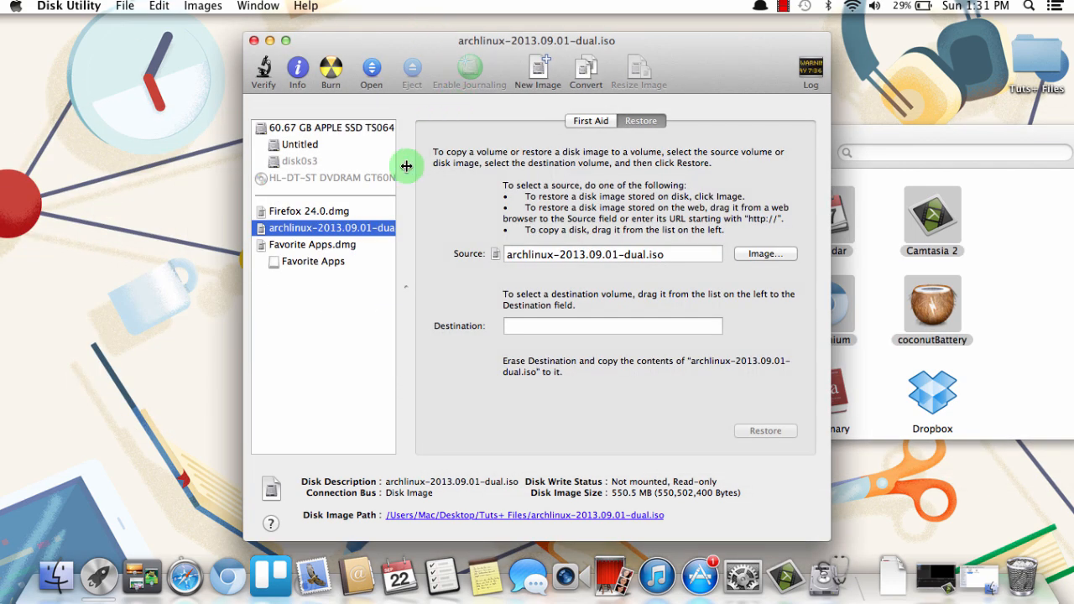
mouse_move(317, 253)
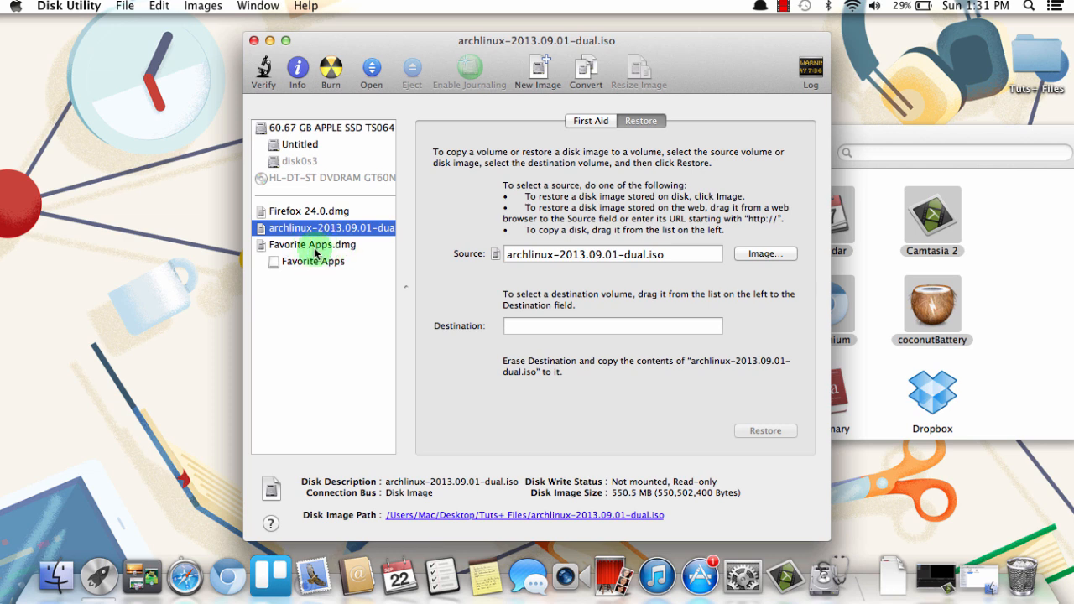
mouse_move(330, 248)
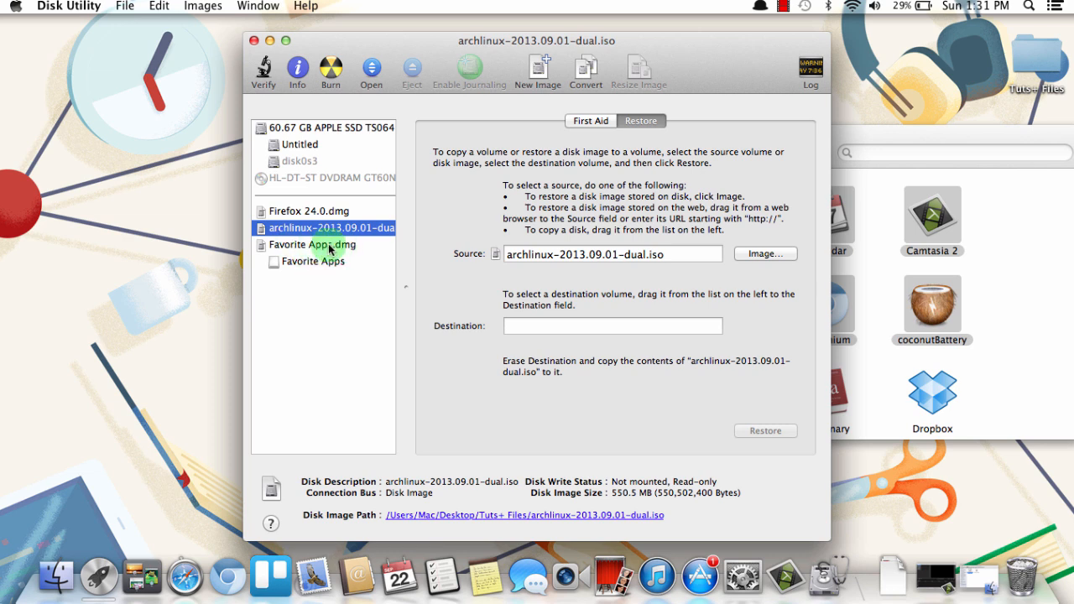
mouse_move(317, 244)
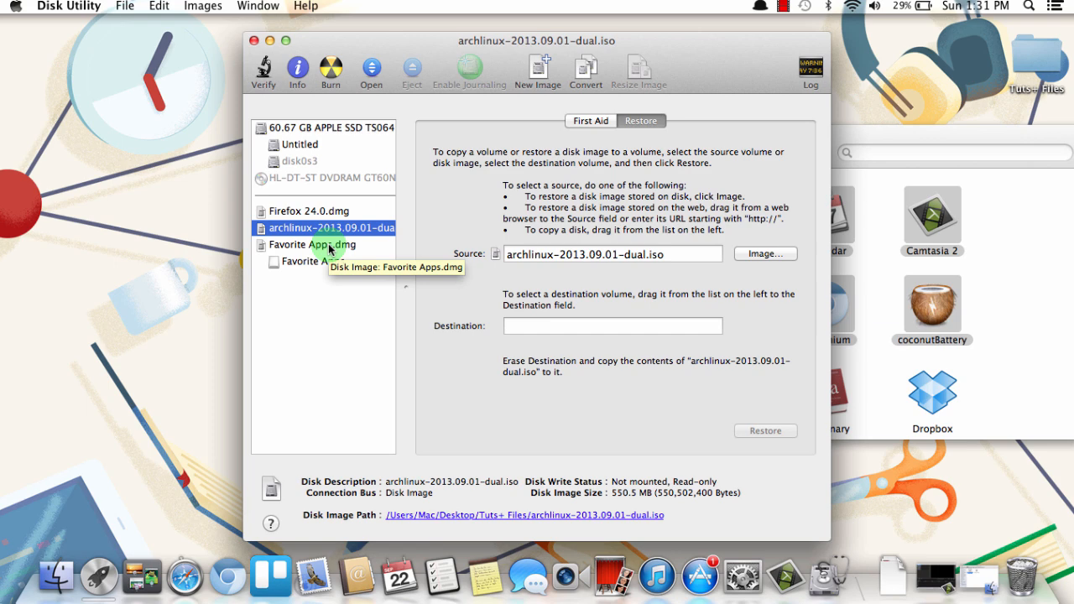
- Select Favorite Apps.dmg and start burning it to disc
click(313, 244)
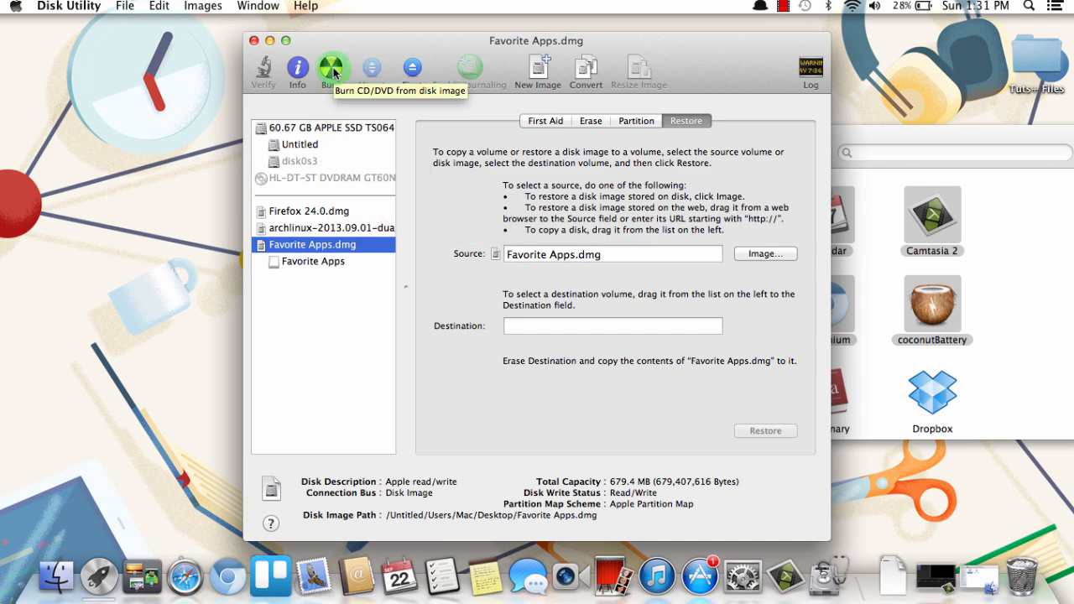
click(330, 71)
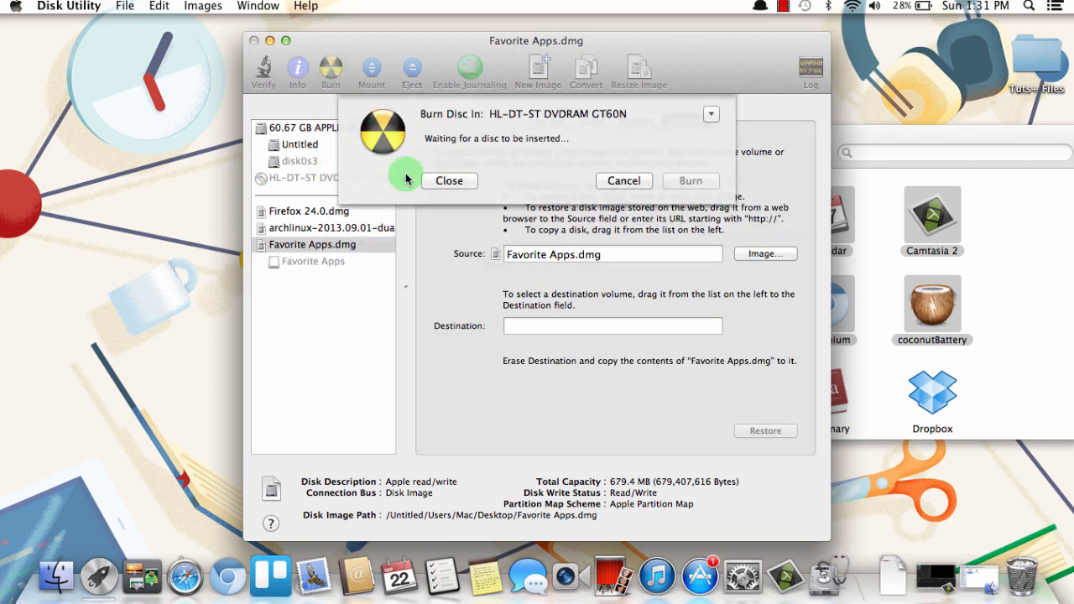
mouse_move(491, 143)
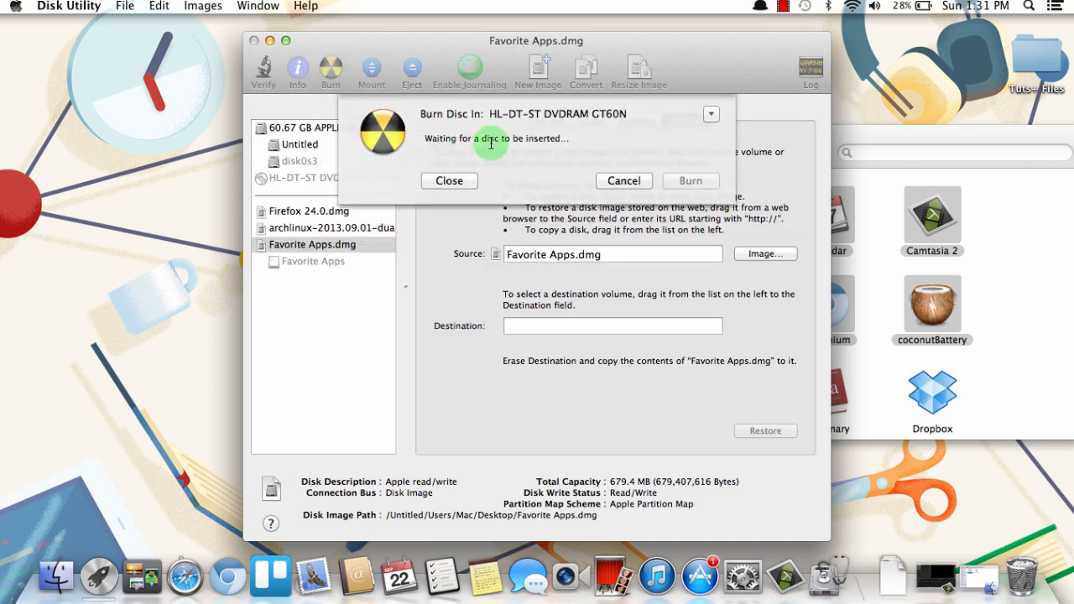